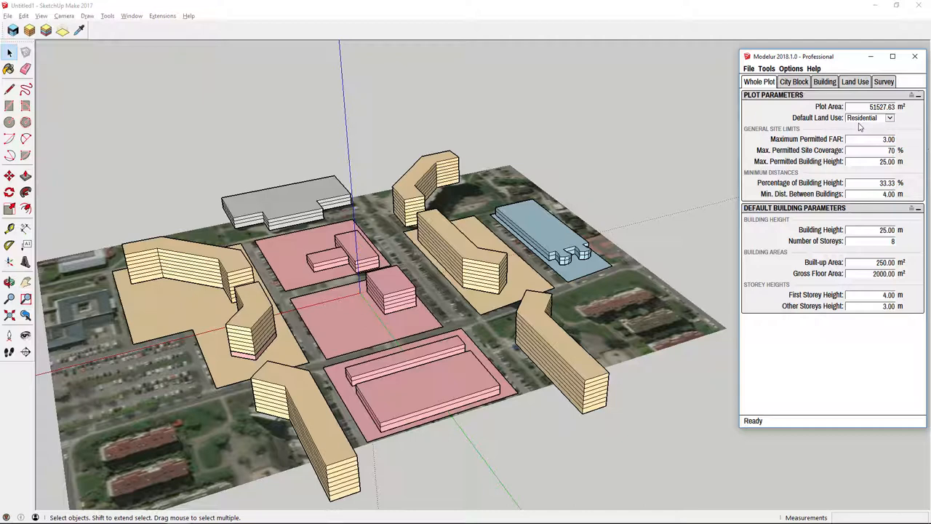
{"action": "mouse_move", "coordinate": [781, 140]}
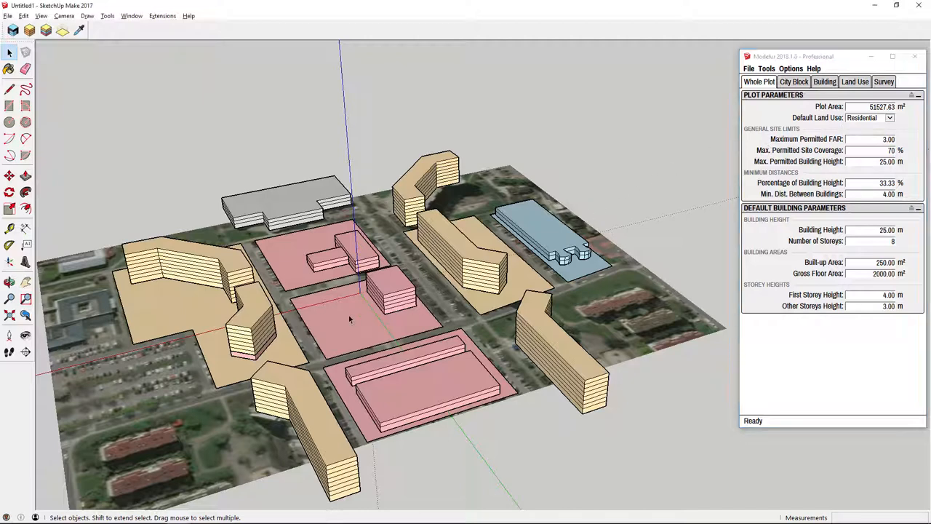
Select the small cubic building, review its Building parameters and Land Use list, leaving it unchanged
{"action": "left_click", "coordinate": [793, 81]}
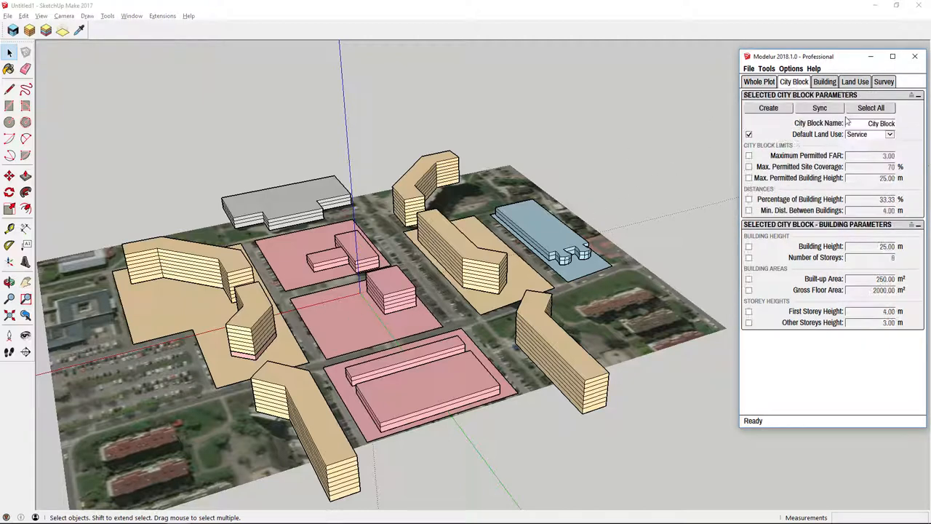
{"action": "left_click", "coordinate": [889, 134]}
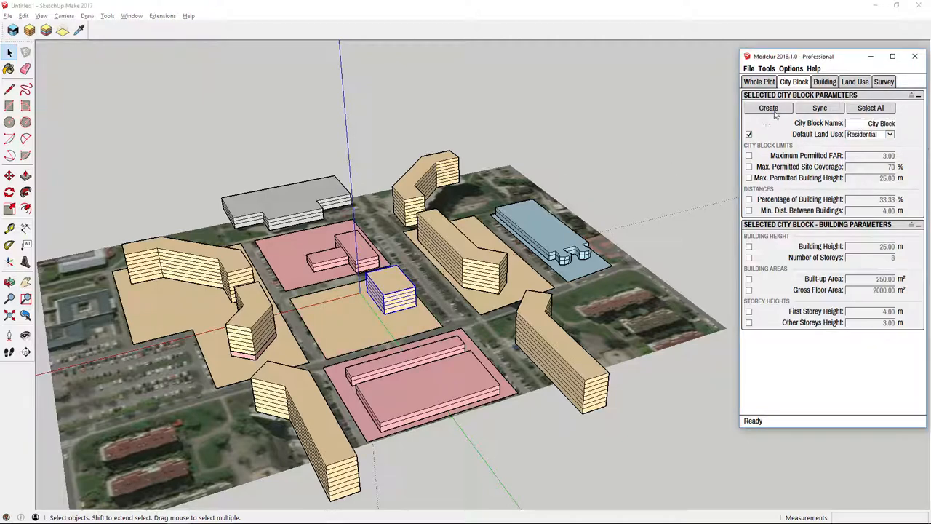
{"action": "left_click", "coordinate": [824, 81]}
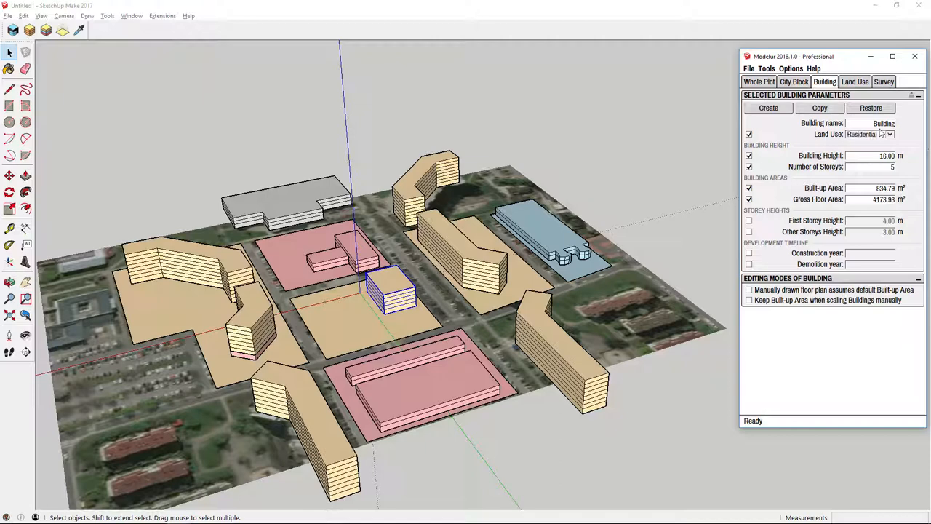
{"action": "left_click", "coordinate": [888, 134]}
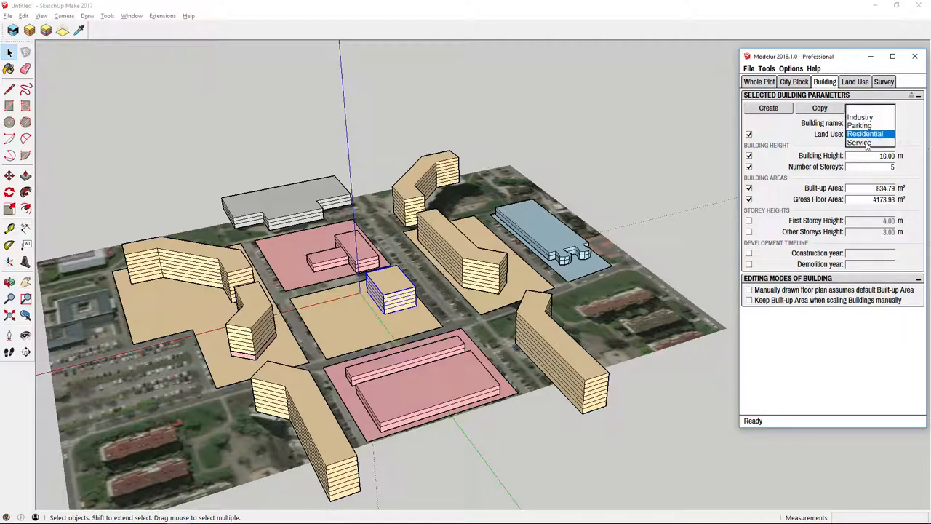
{"action": "left_click", "coordinate": [855, 81]}
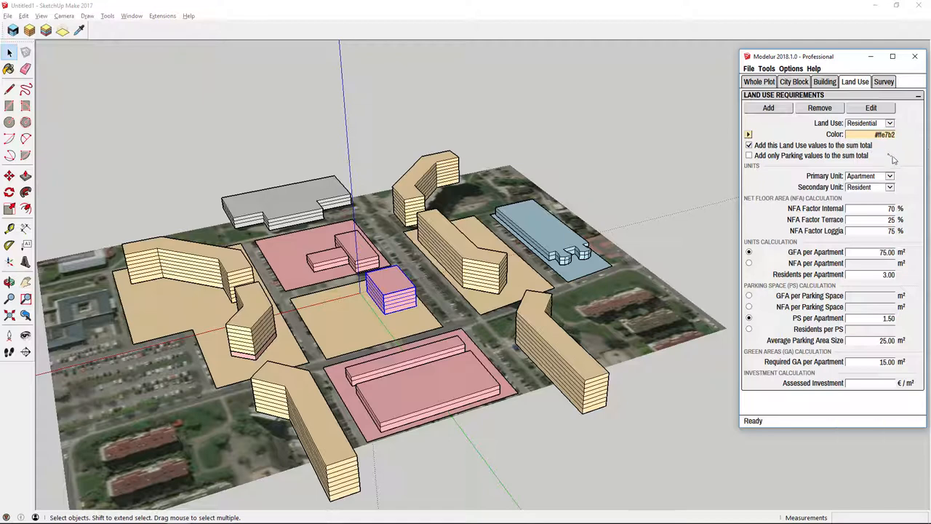
{"action": "mouse_move", "coordinate": [894, 160]}
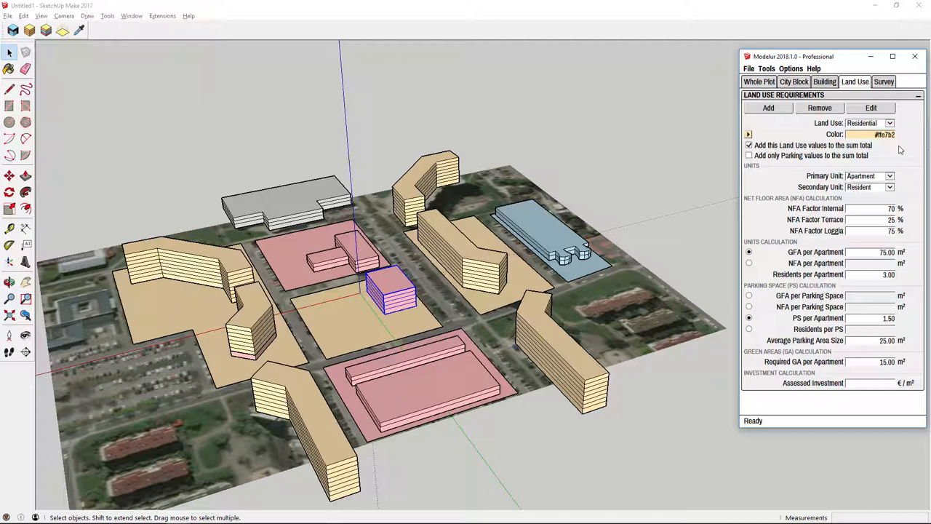
{"action": "mouse_move", "coordinate": [905, 211]}
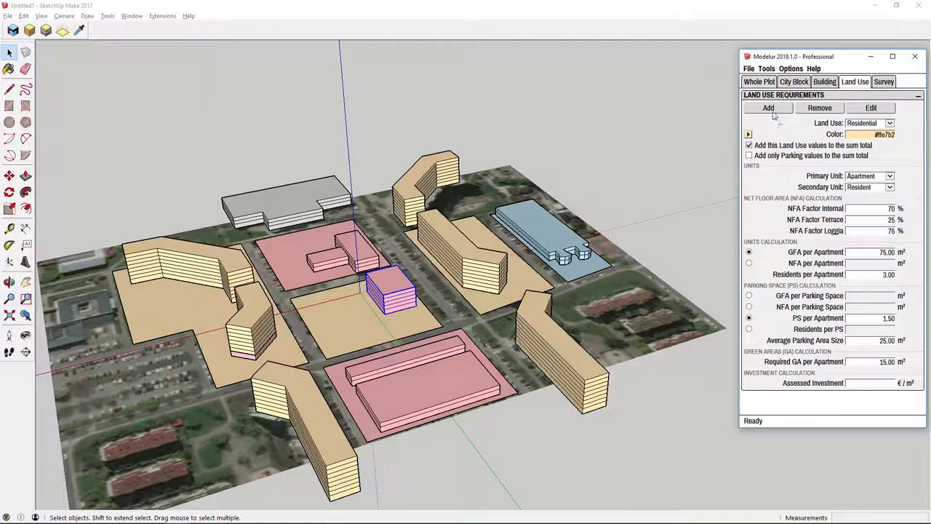
Add a new land use named 'Education' with a pale green colour
{"action": "left_click", "coordinate": [768, 108]}
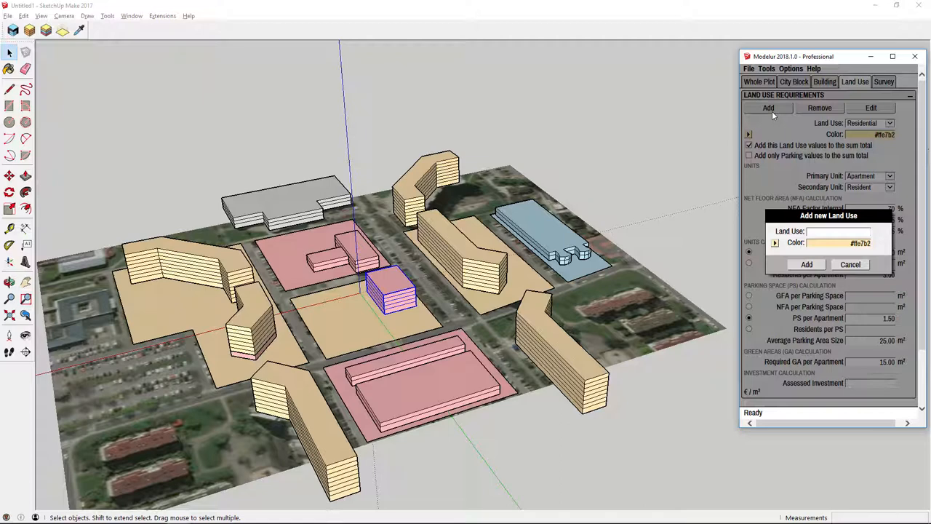
{"action": "type", "text": "Education"}
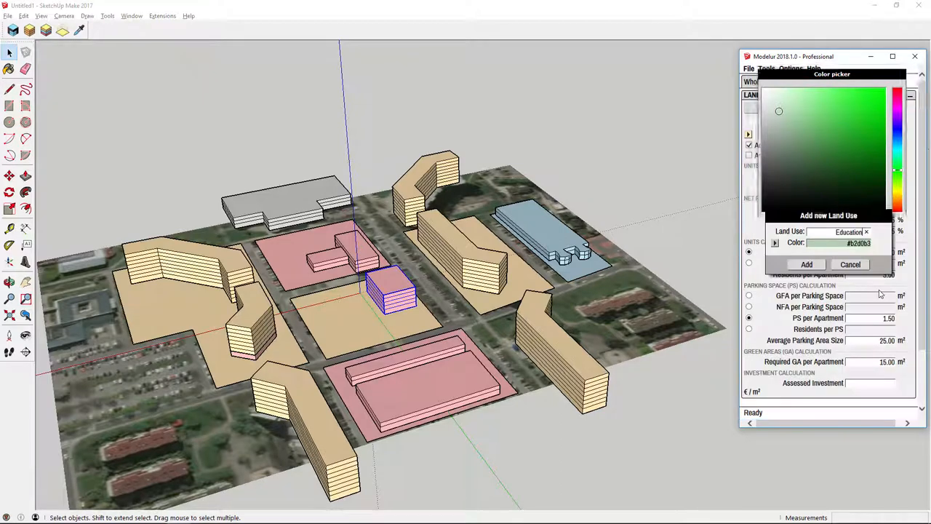
{"action": "left_click", "coordinate": [851, 264]}
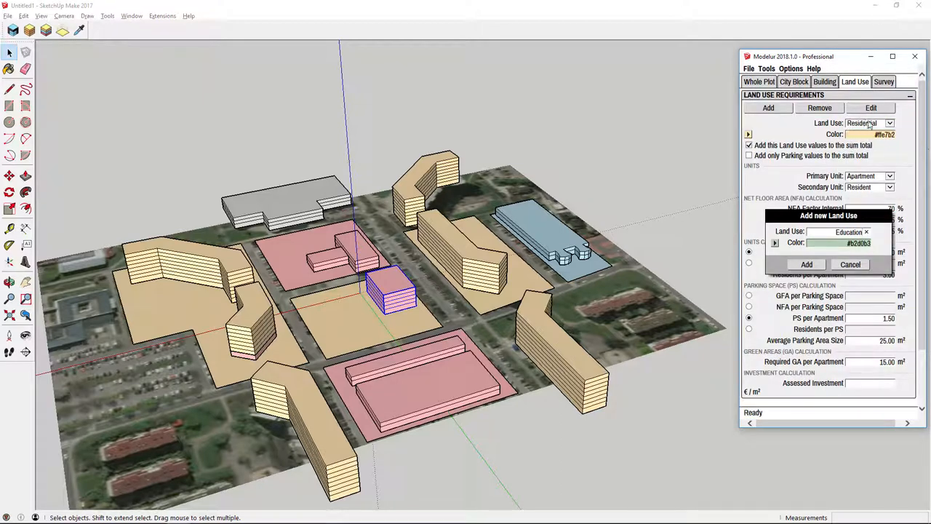
{"action": "left_click", "coordinate": [806, 264]}
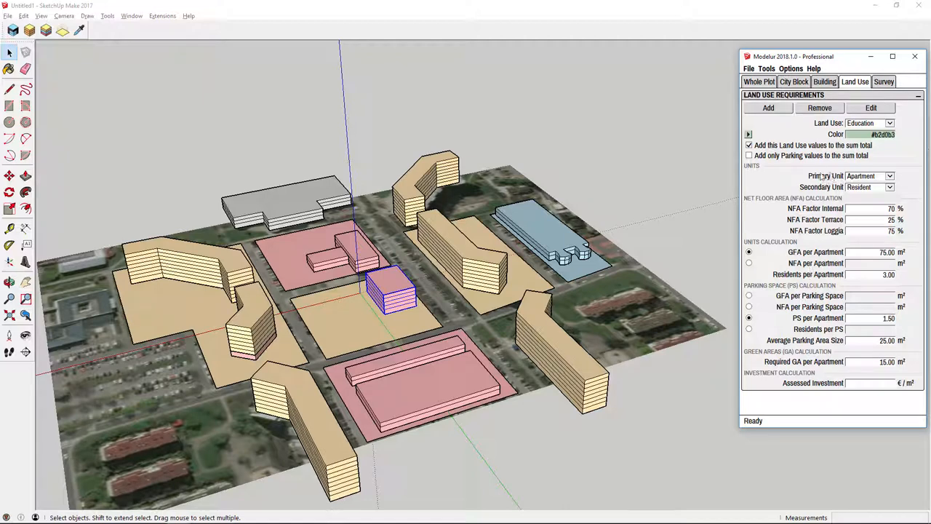
Set Education's primary unit to Classroom, secondary to Student, with 100.00 m² GFA per classroom
{"action": "left_click", "coordinate": [889, 175]}
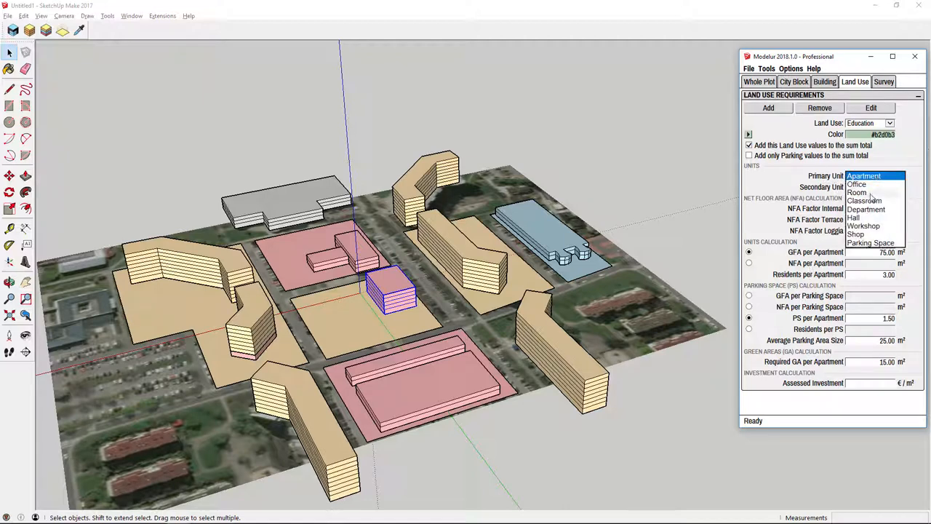
{"action": "left_click", "coordinate": [864, 200]}
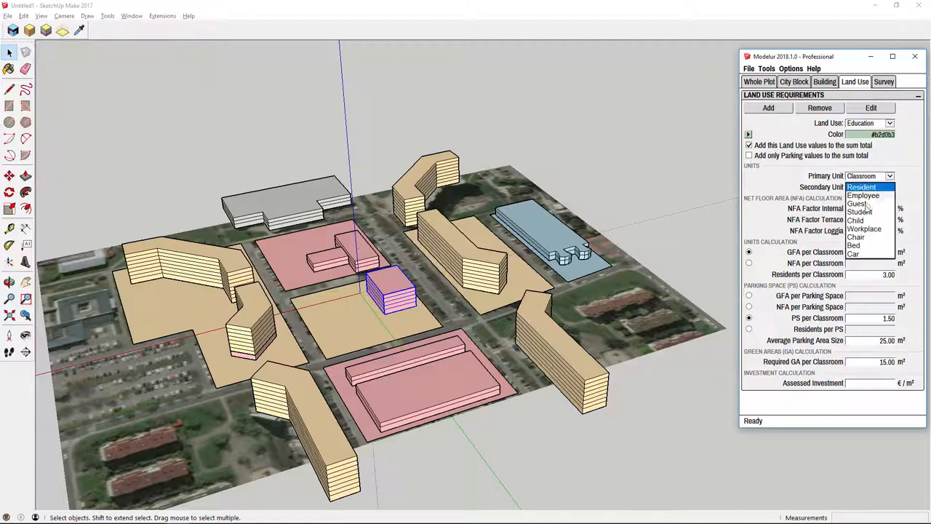
{"action": "left_click", "coordinate": [859, 211]}
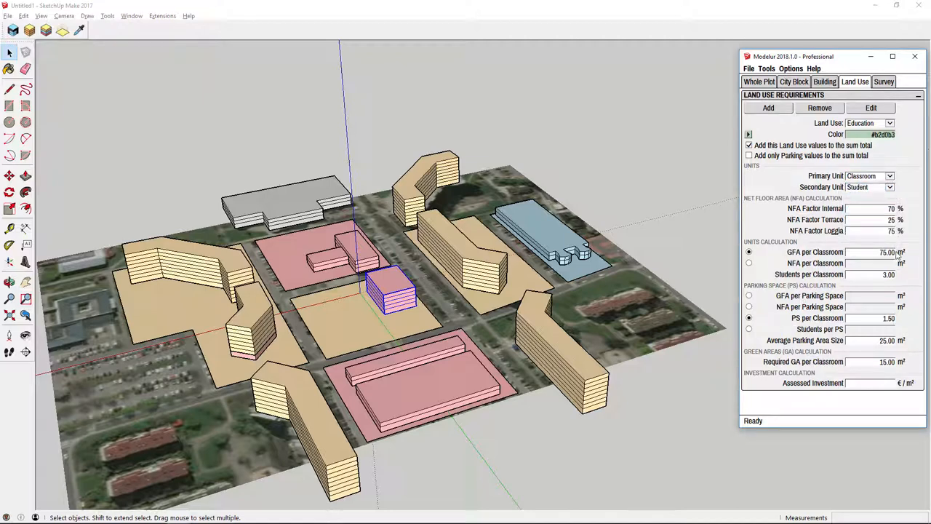
{"action": "double_click", "coordinate": [876, 252]}
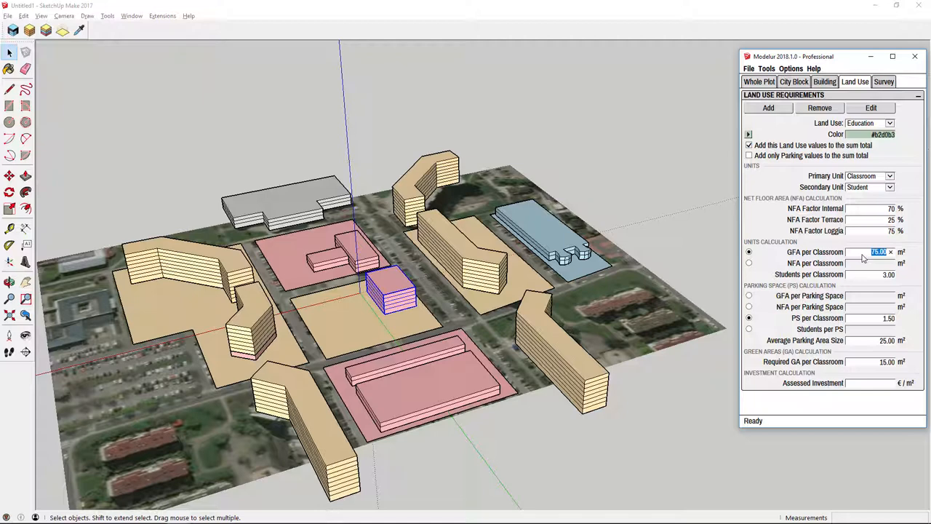
{"action": "type", "text": "100.00"}
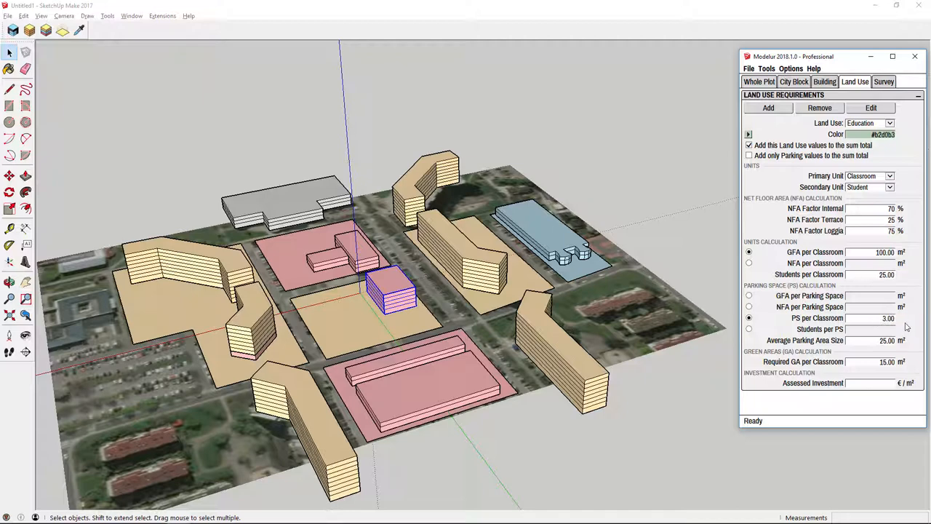
{"action": "mouse_move", "coordinate": [901, 344]}
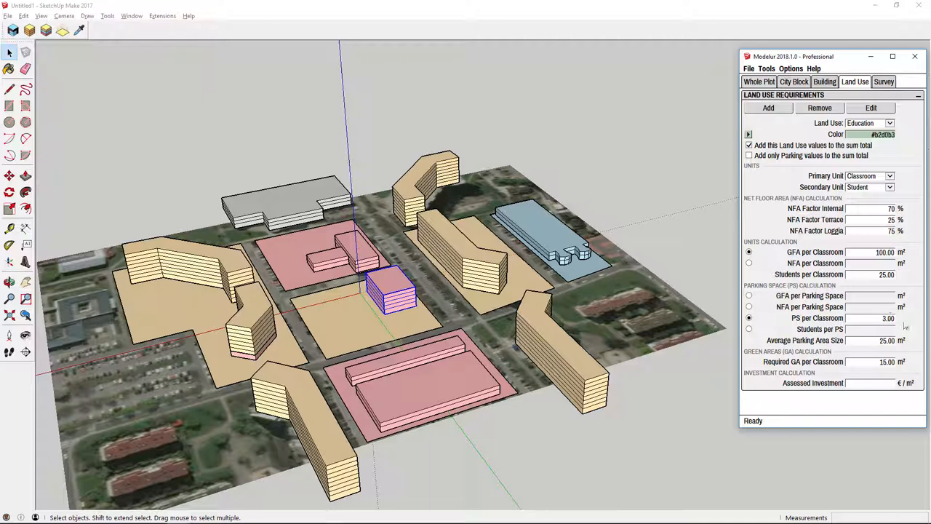
{"action": "mouse_move", "coordinate": [905, 326]}
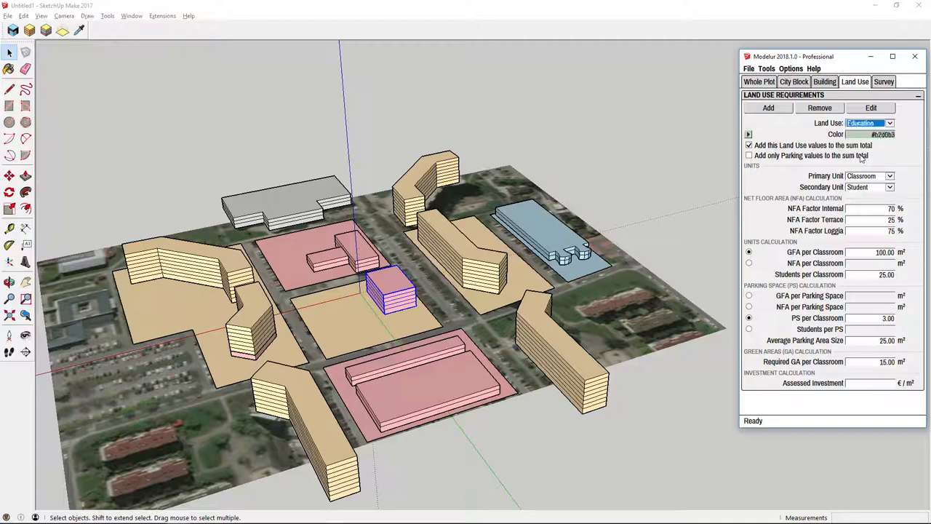
Show the Service land use requirements measured in offices and employees
{"action": "left_click", "coordinate": [868, 122]}
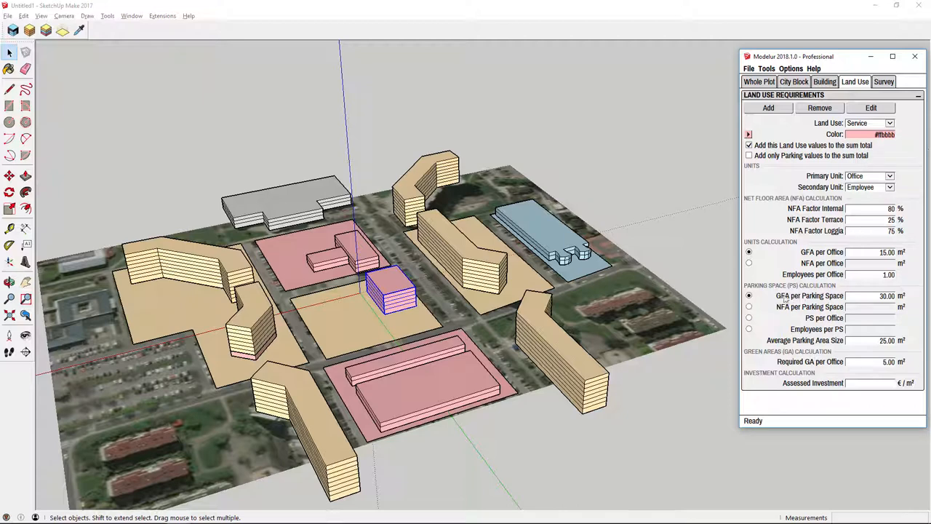
{"action": "mouse_move", "coordinate": [783, 299]}
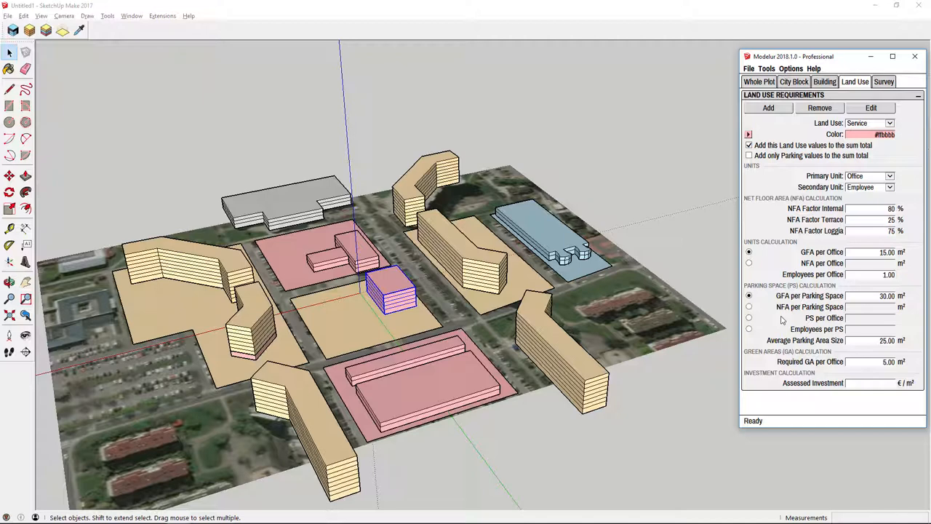
{"action": "mouse_move", "coordinate": [840, 289]}
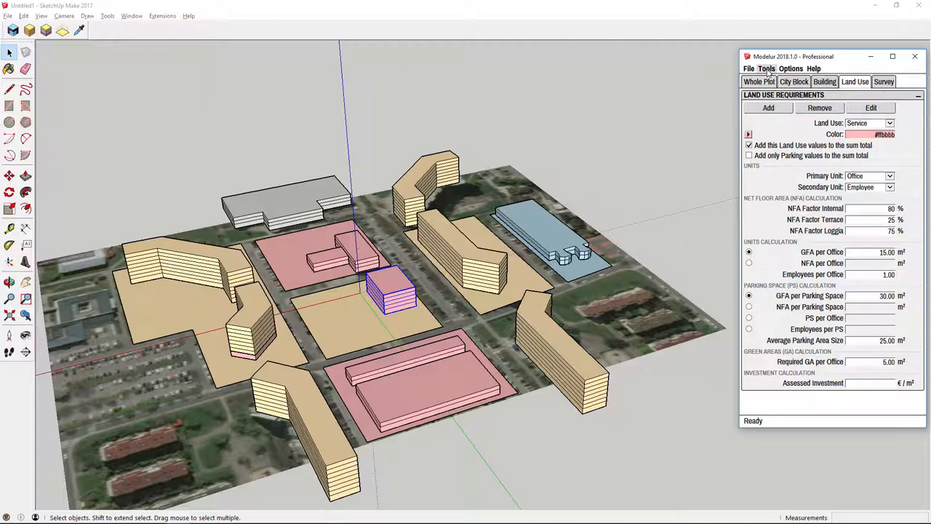
Show the Urban Control Data Table scrolled to the all-zero Education section
{"action": "left_click", "coordinate": [765, 69]}
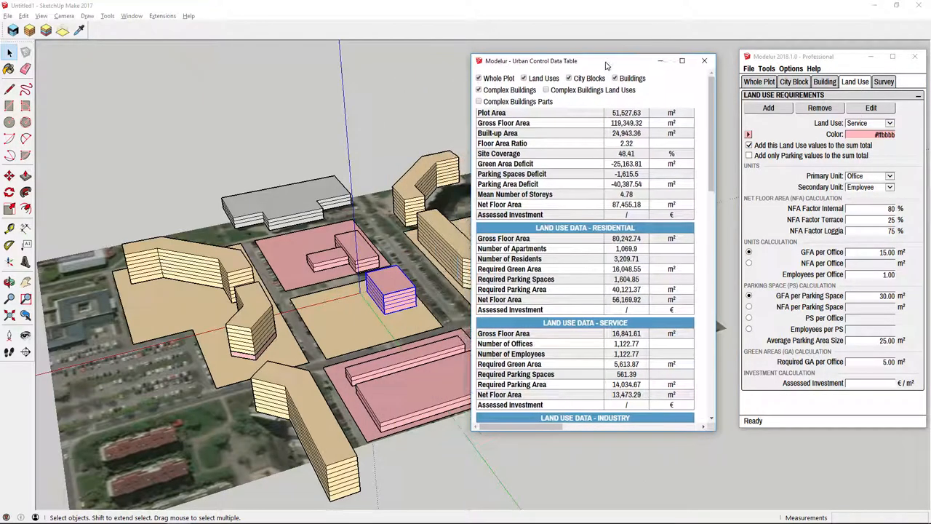
{"action": "scroll", "scroll_direction": "down", "scroll_amount": 3}
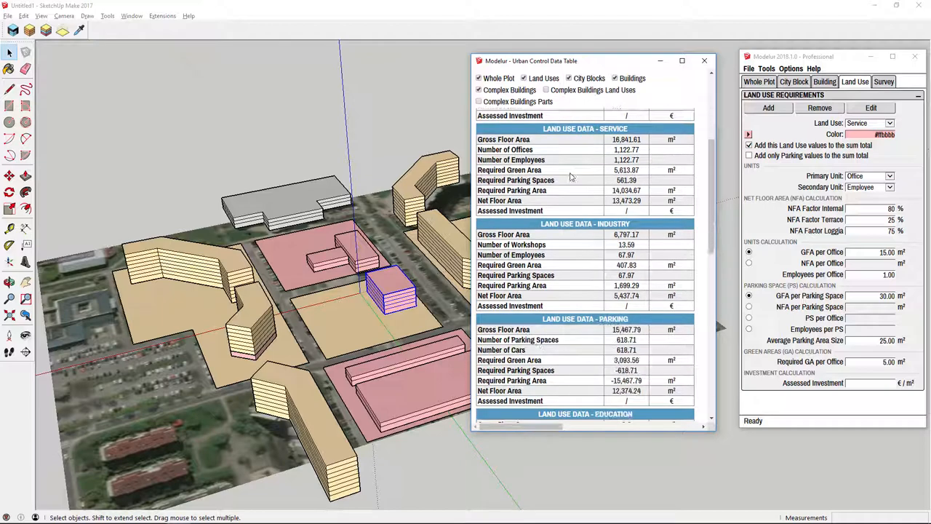
{"action": "scroll", "scroll_direction": "down", "scroll_amount": 3}
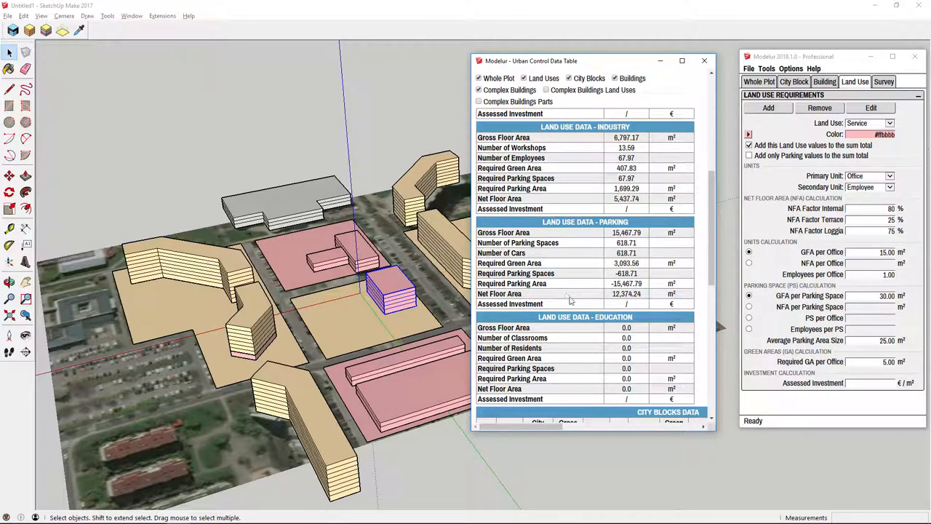
{"action": "mouse_move", "coordinate": [582, 317]}
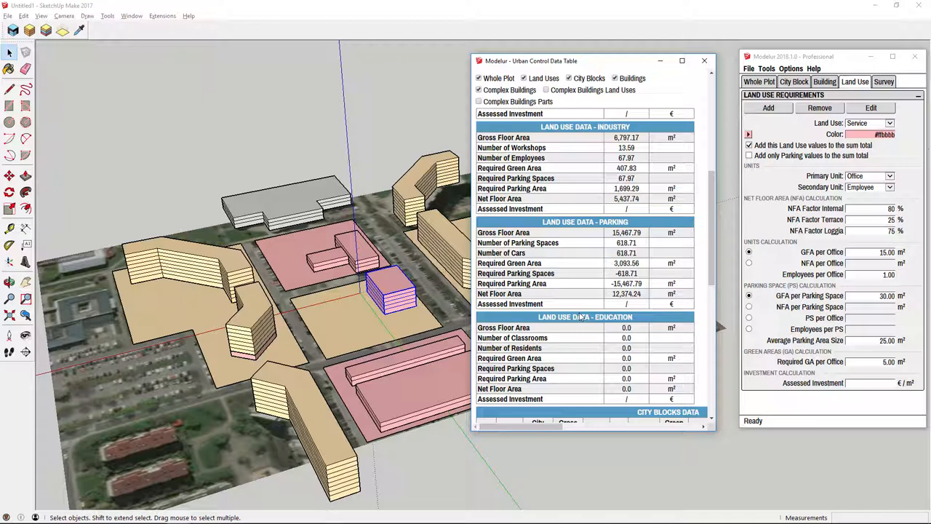